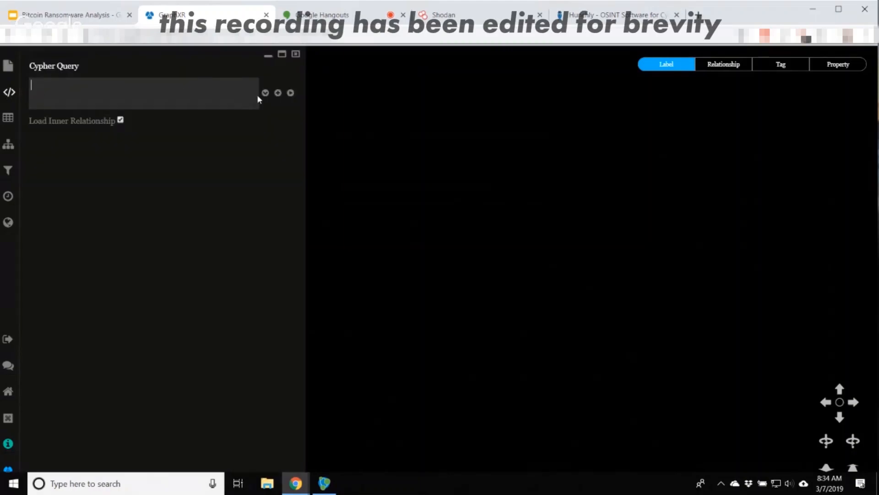
Load the Payment and Wallet graph and colour payment nodes by currency (USD, BTC, CNY)
click(265, 92)
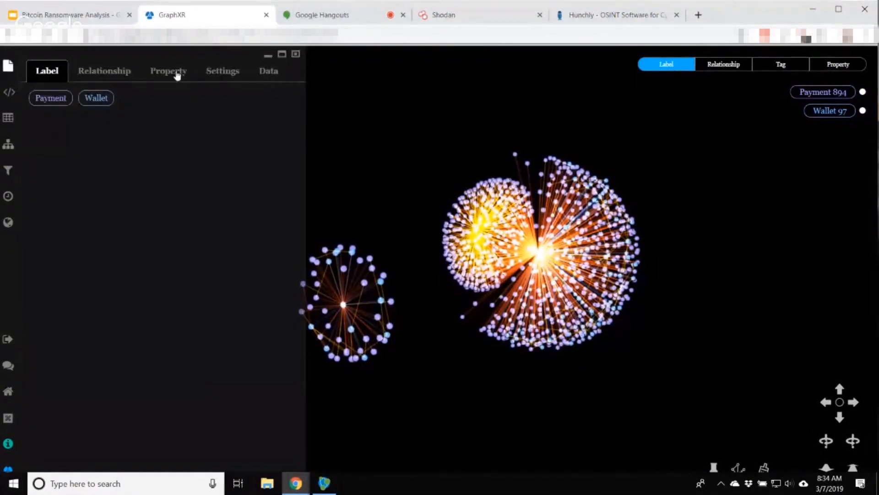
click(168, 71)
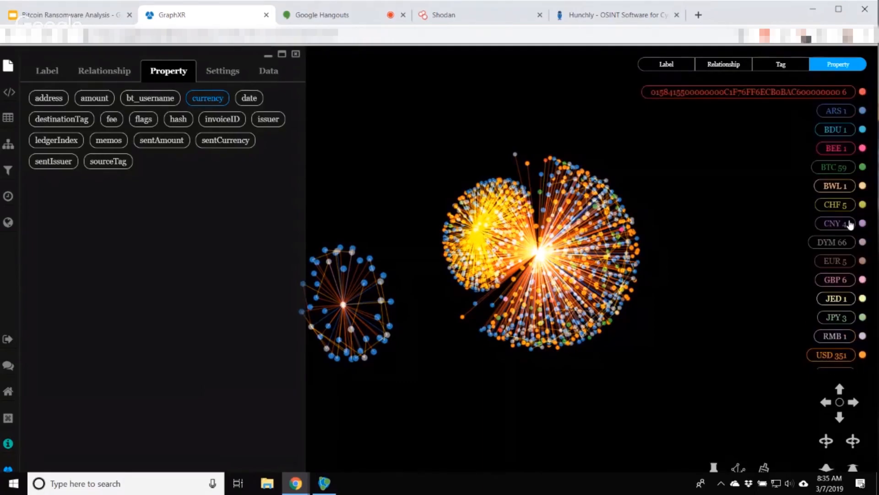
mouse_move(735, 215)
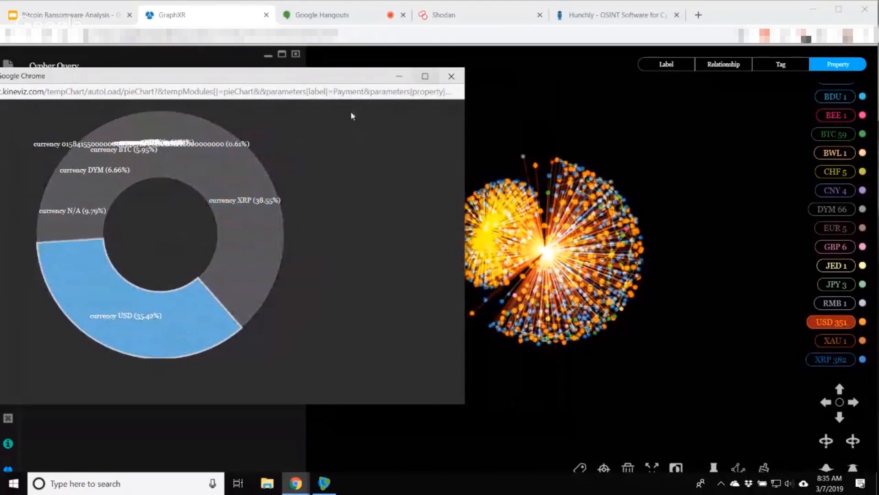
Close the currency pie chart and go back to colouring the graph by node label
click(235, 222)
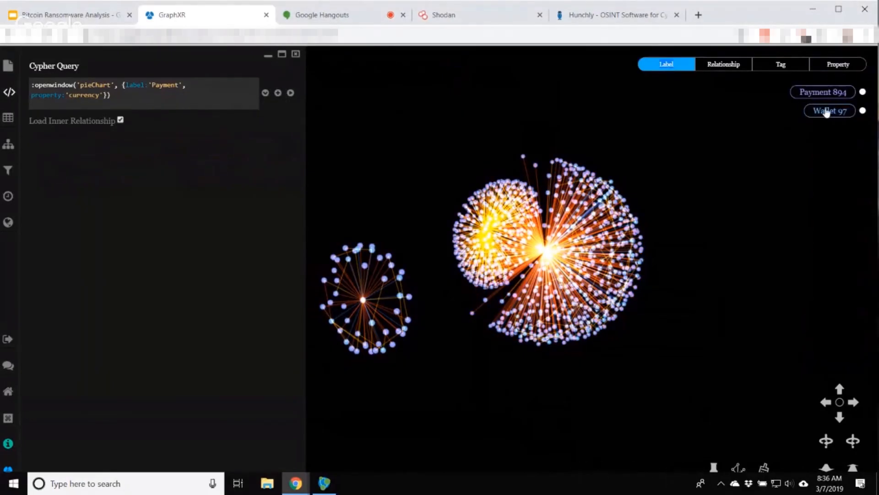
click(823, 92)
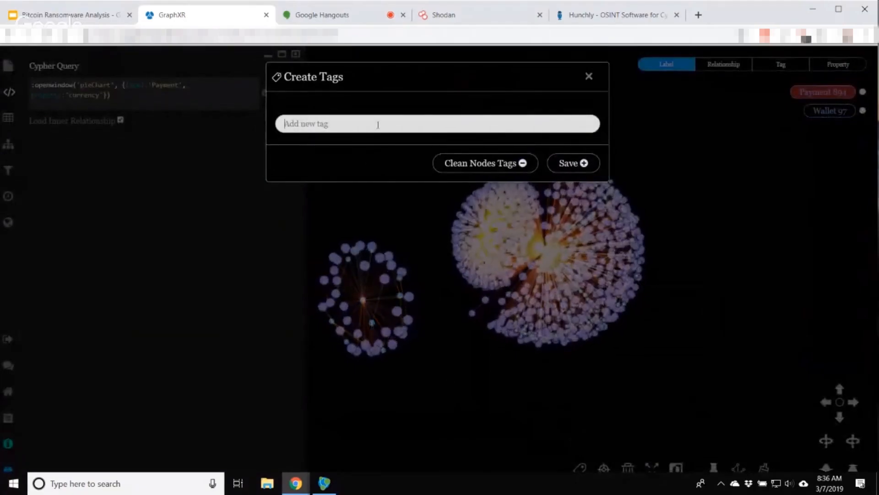
Tag the XRP payments 'XRP' alongside 'All currencies', and colour nodes by tag
click(589, 76)
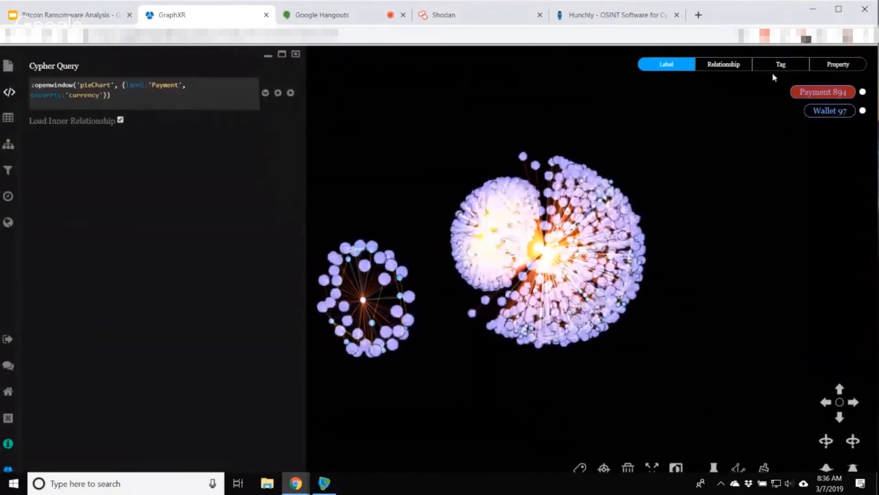
click(838, 64)
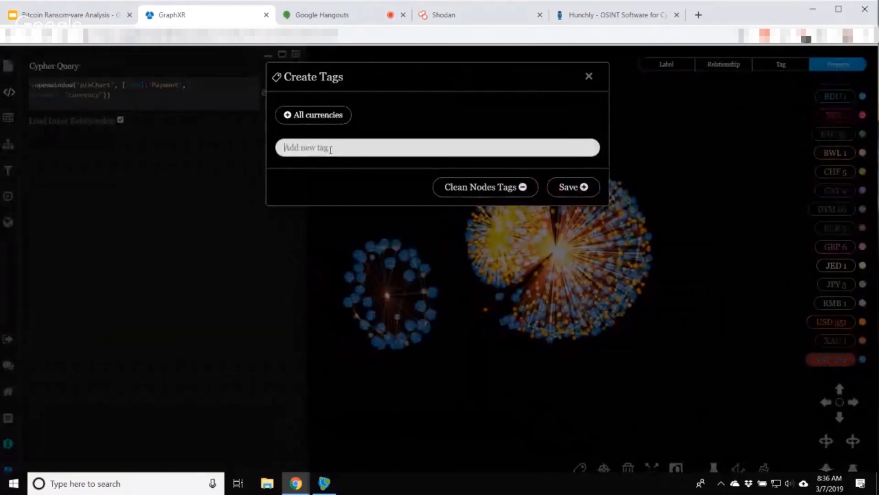
text(XRP)
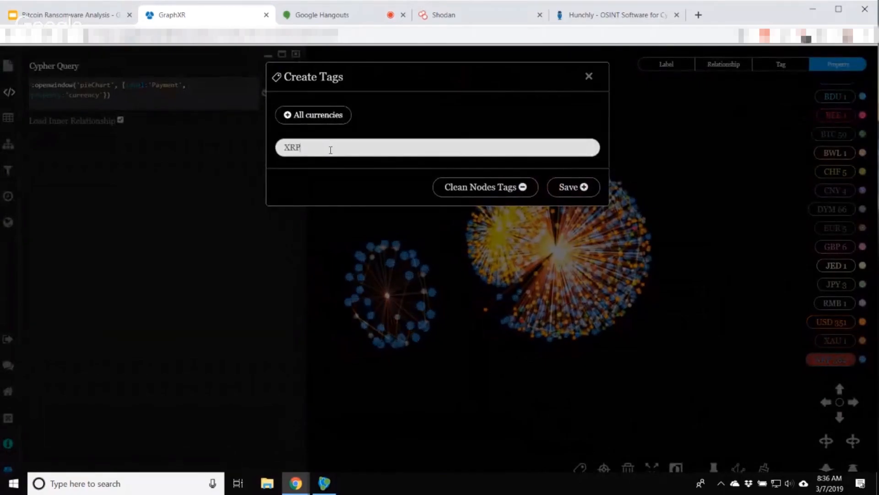
click(573, 186)
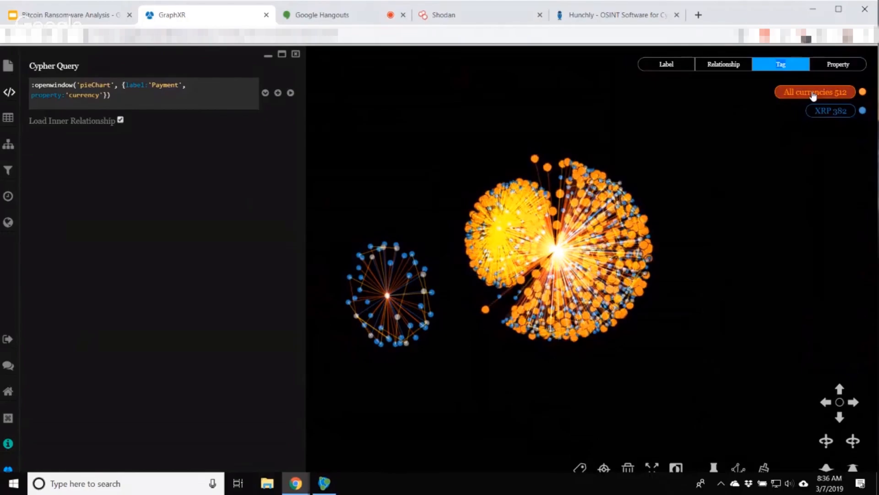
click(815, 92)
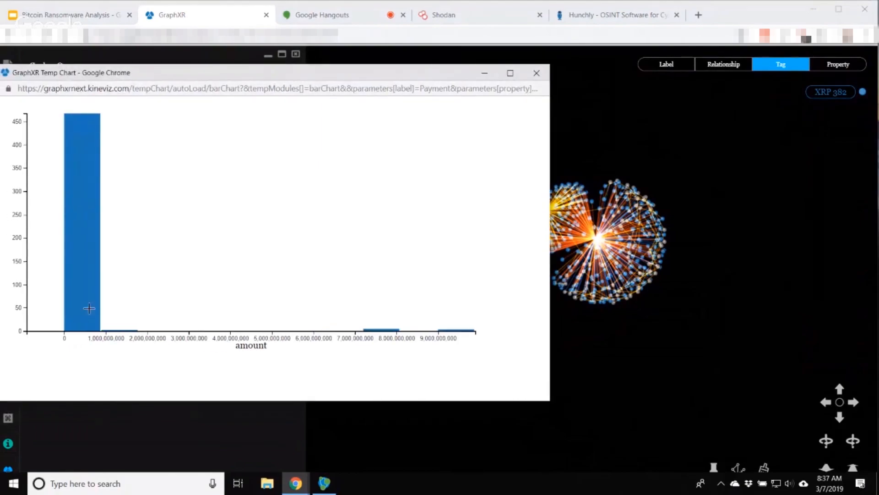
mouse_move(77, 325)
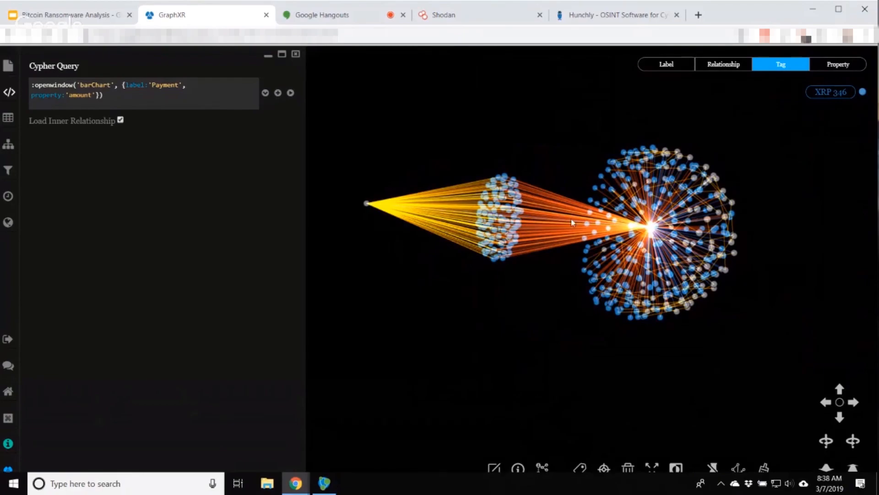
mouse_move(567, 259)
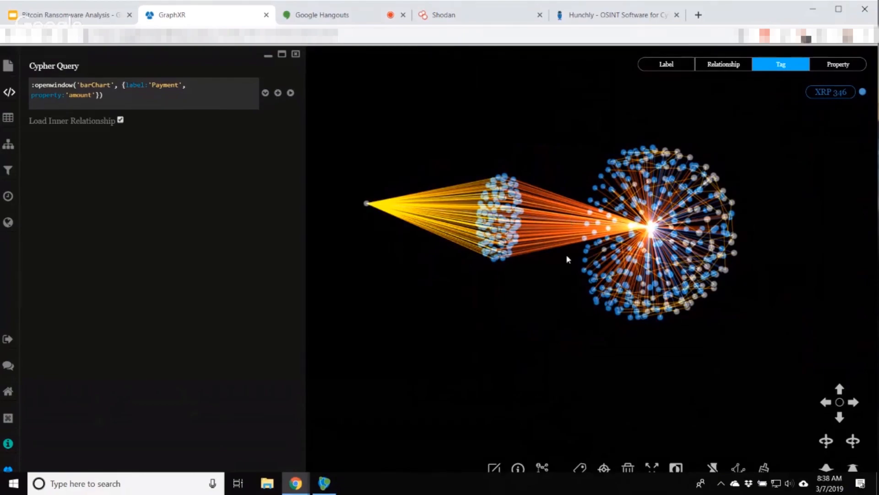
mouse_move(498, 265)
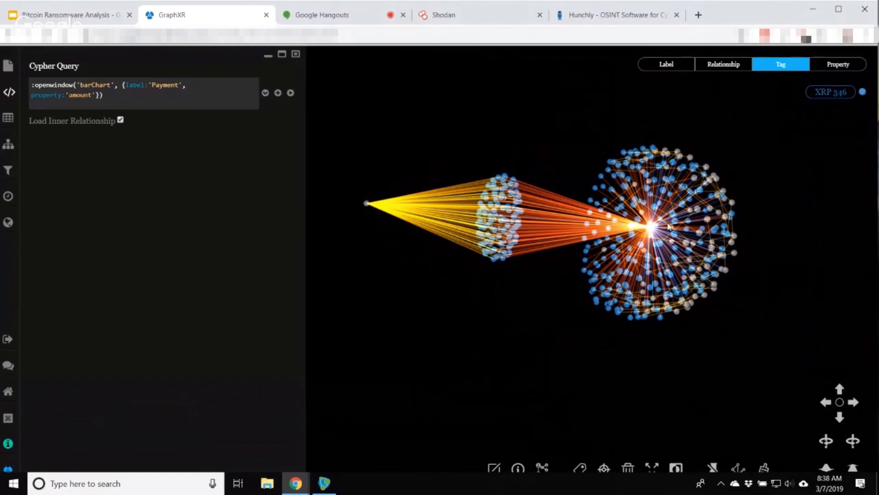
View the central wallet's info card and colour links by HAS_ACTIVATED, HAS_RECEIVED, HAS_SENT
click(651, 233)
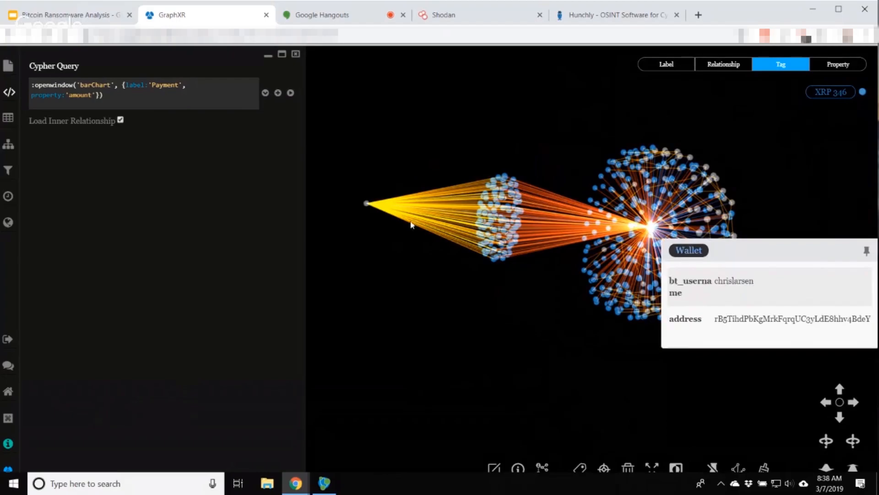
click(723, 64)
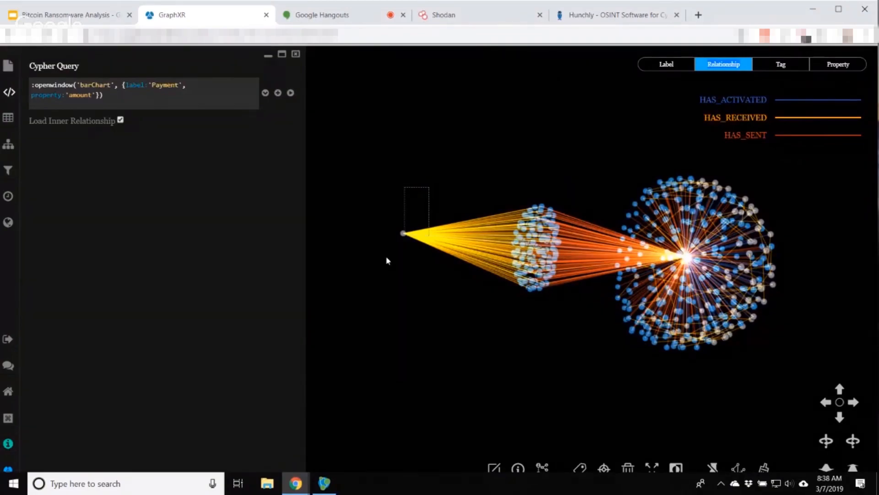
mouse_move(653, 469)
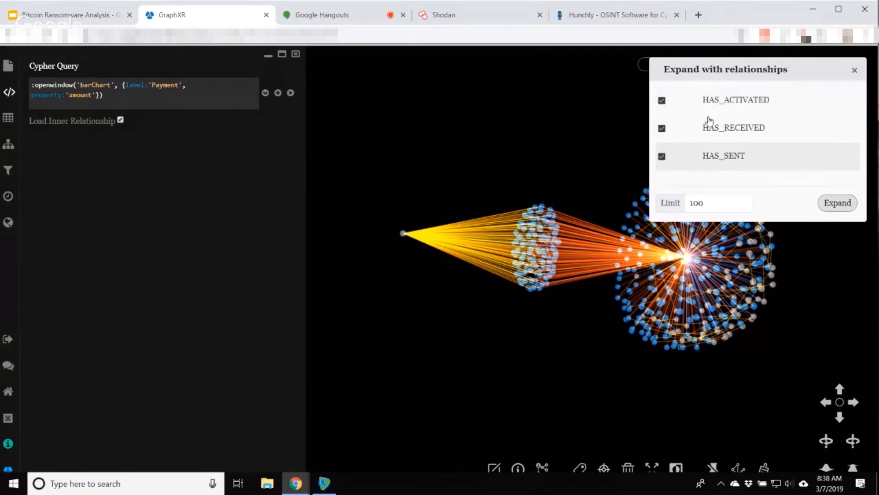
Expand a wallet via HAS_ACTIVATED, HAS_RECEIVED and HAS_SENT, reaching 986 payments and 95 wallets
click(662, 99)
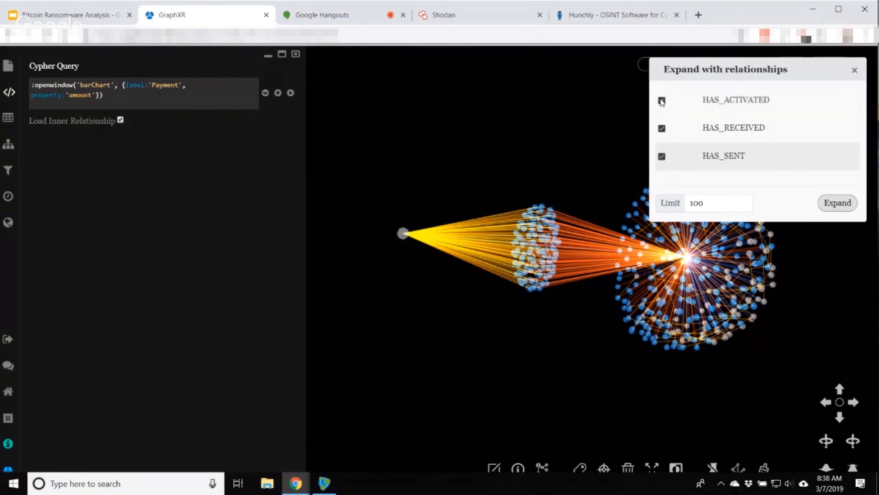
click(838, 203)
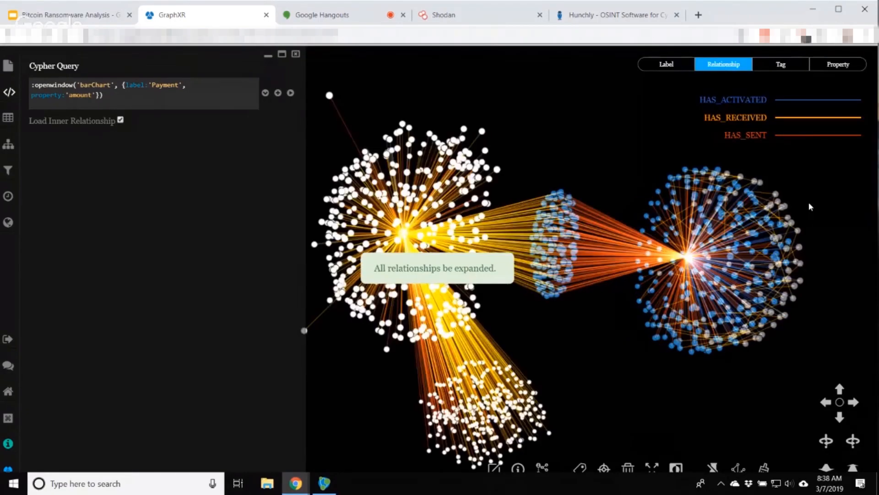
click(666, 64)
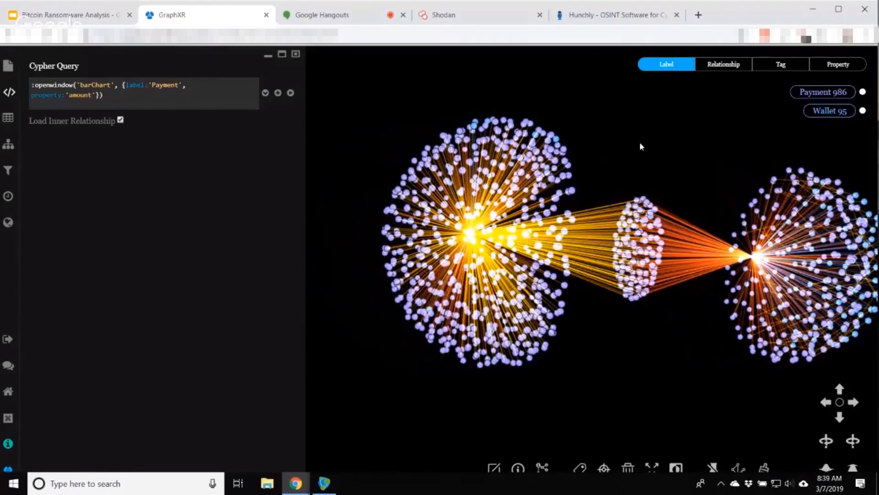
click(8, 195)
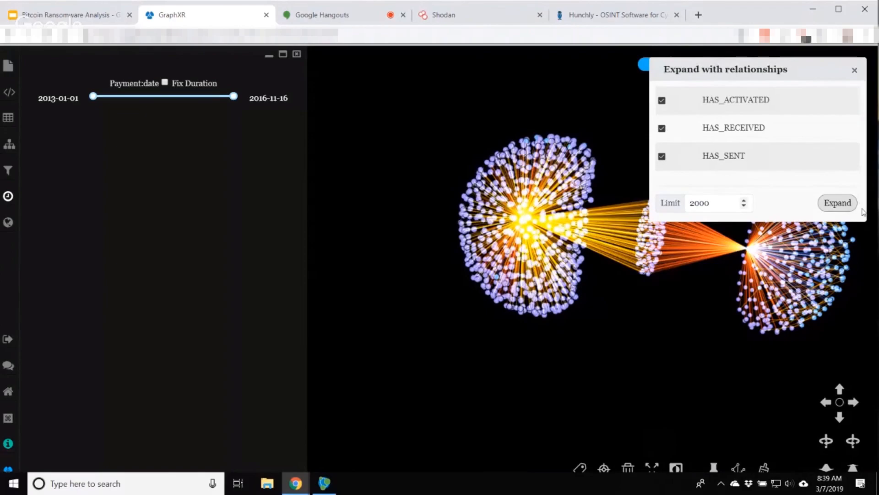
Expand more wallets with a 2000 limit, then view the blue cluster hub's address
click(838, 202)
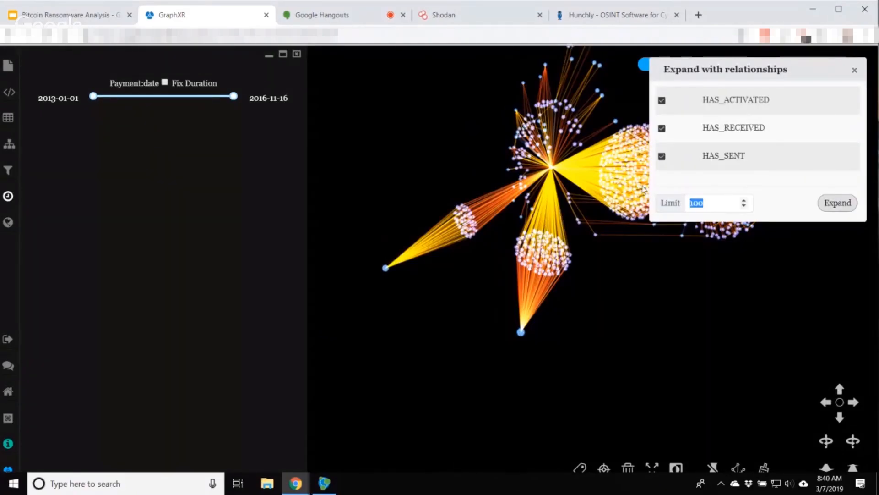
click(837, 202)
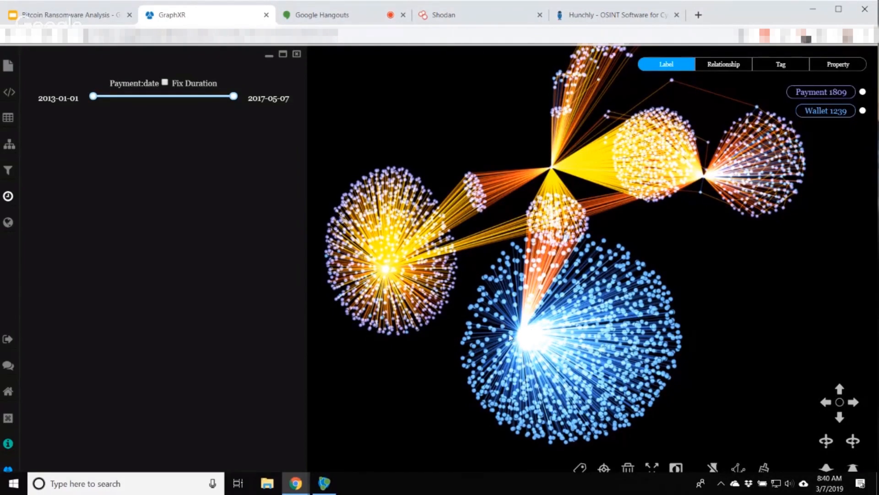
click(530, 334)
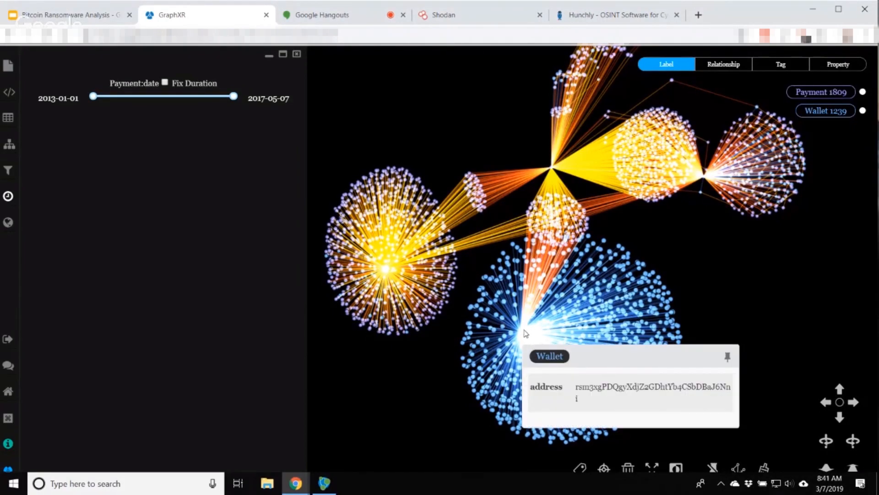
mouse_move(534, 329)
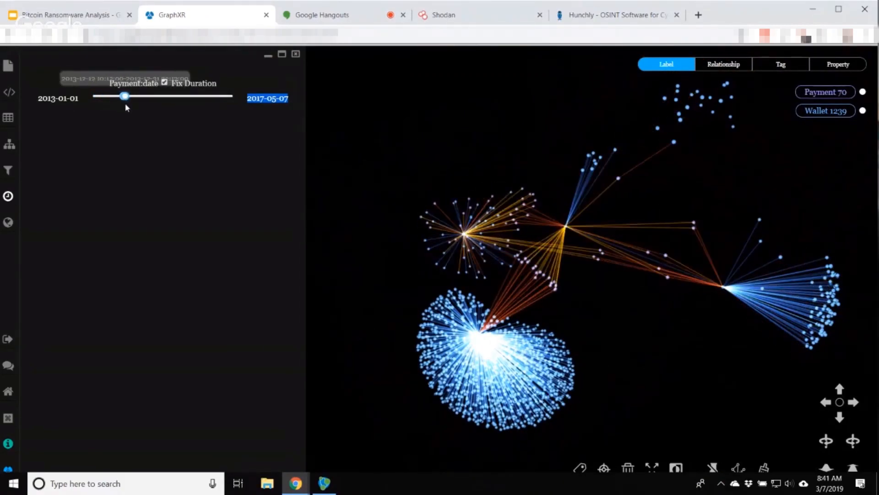
Slide a fixed-duration Payment:date window from an early period to a later one
drag(124, 96, 127, 96)
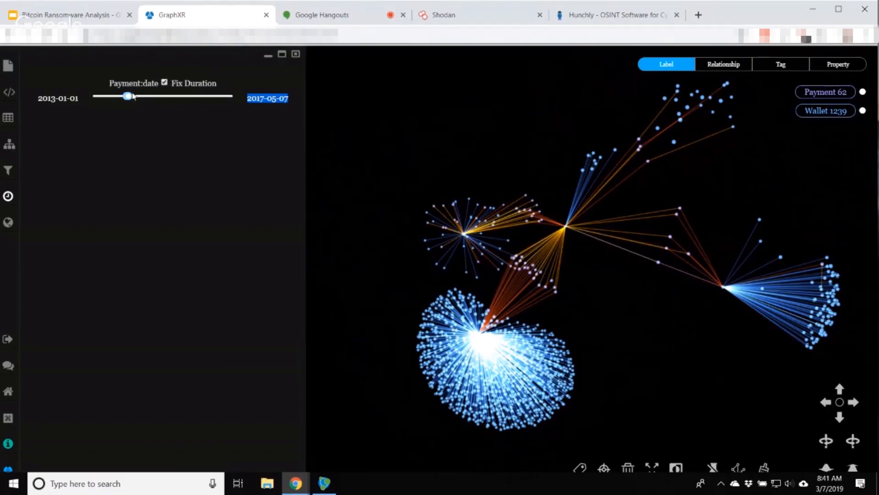
drag(128, 95, 127, 96)
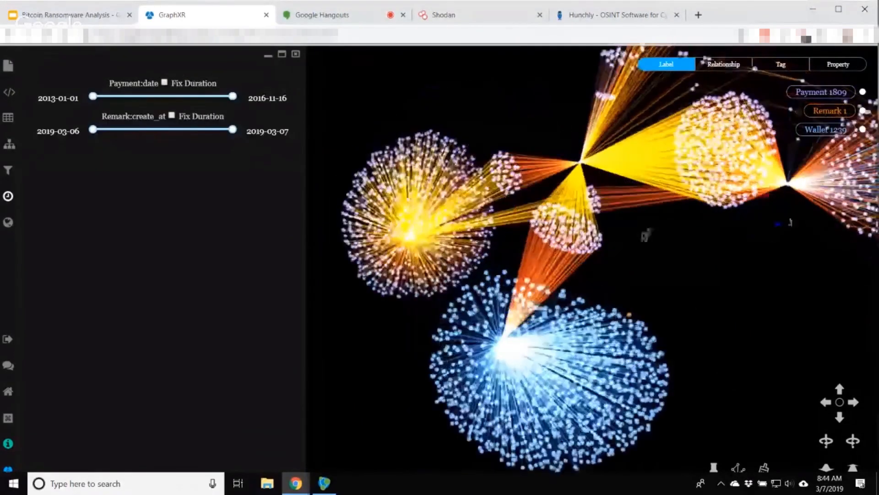
mouse_move(737, 467)
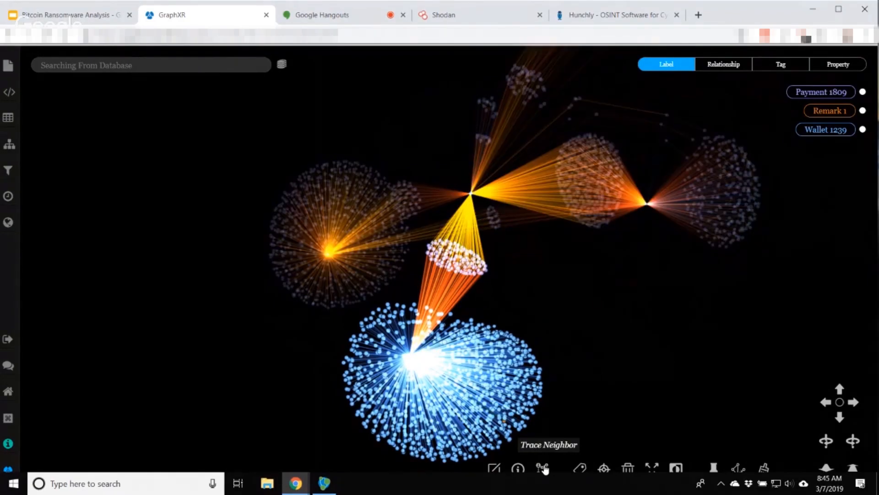
Run Trace Neighbor on the selected central payment cluster
click(9, 145)
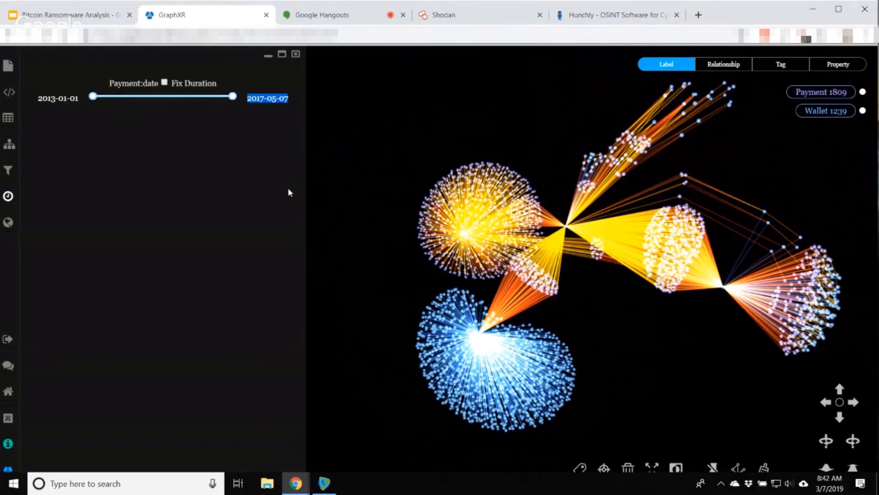
click(738, 468)
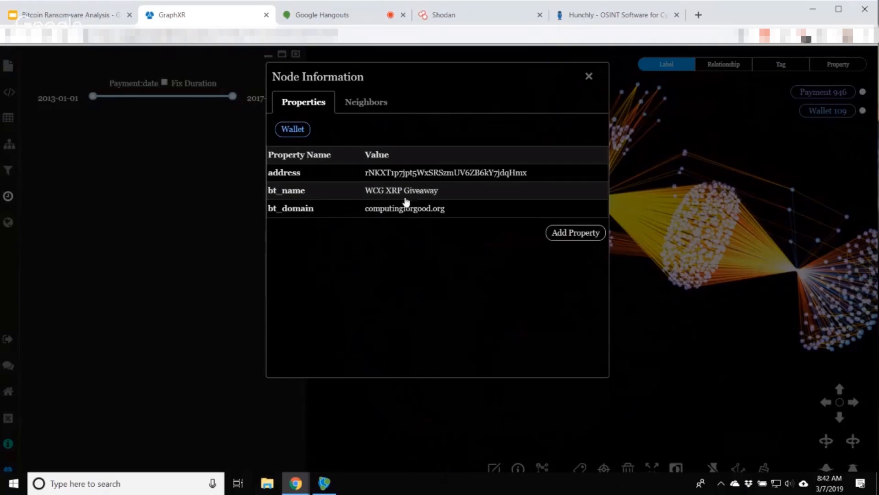
mouse_move(455, 195)
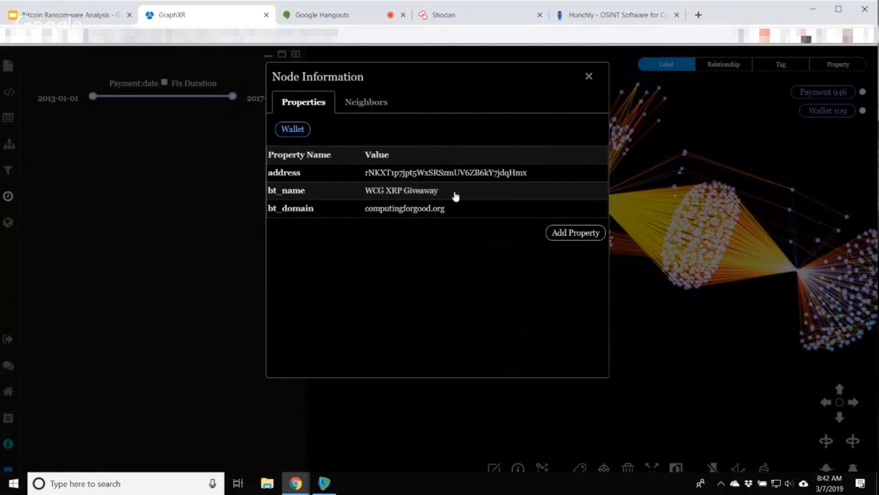
click(589, 76)
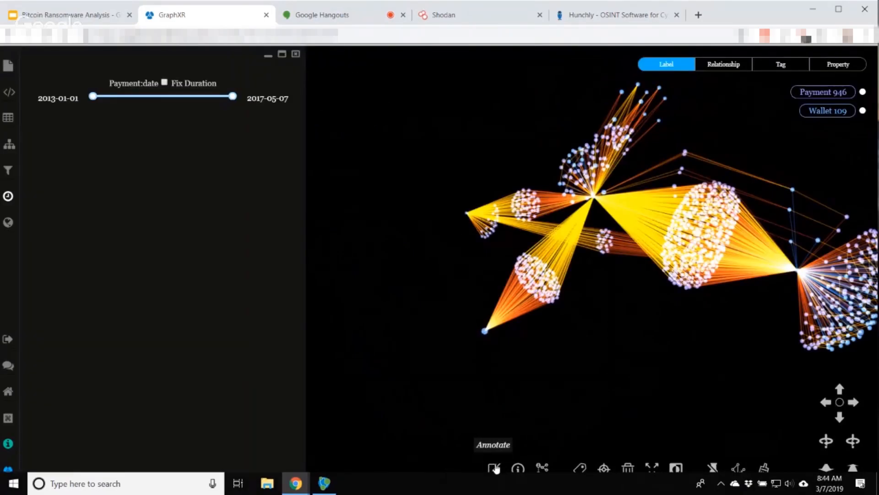
Annotate the giveaway wallet with a 'Note' attribute and begin typing 'Computi'
click(495, 468)
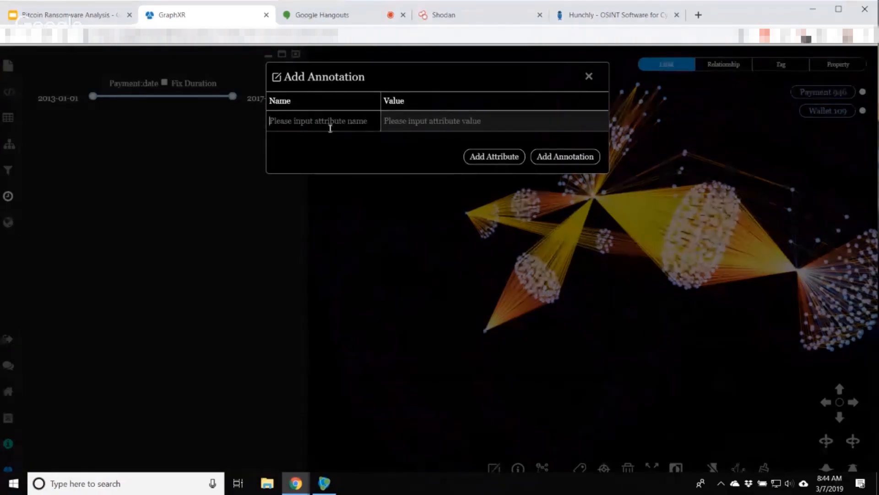
text(Computi)
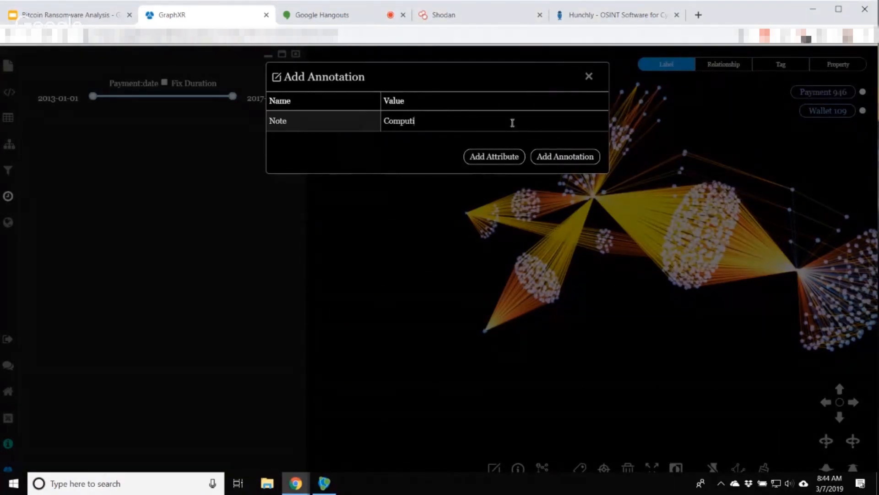